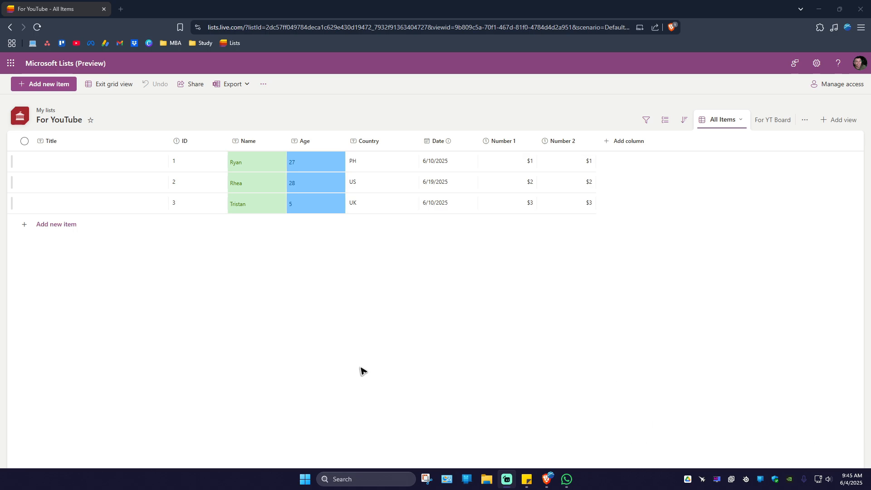
pyautogui.moveTo(507, 302)
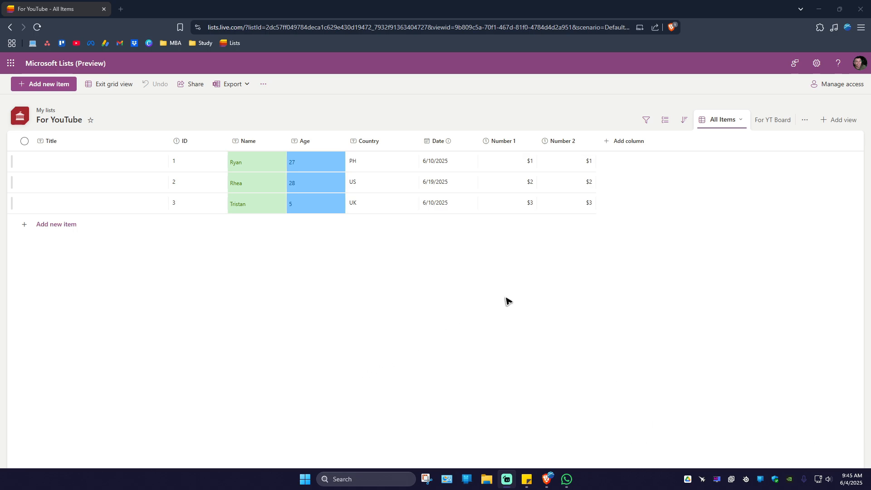
pyautogui.moveTo(699, 230)
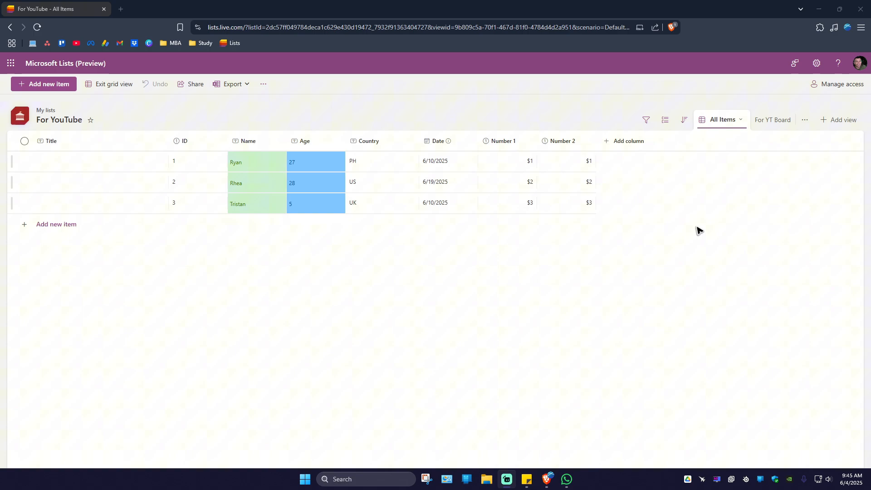
# Step: Put away the browser window showing the For YouTube list so the desktop shows
pyautogui.click(861, 27)
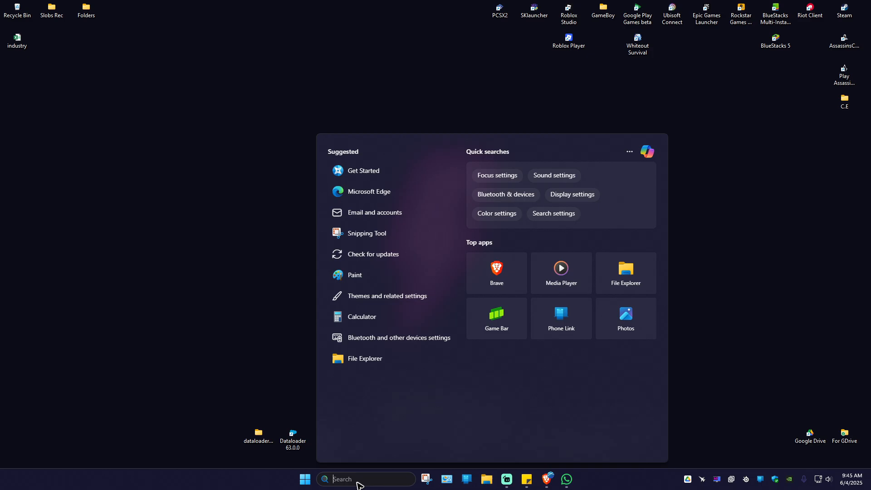
pyautogui.moveTo(385, 191)
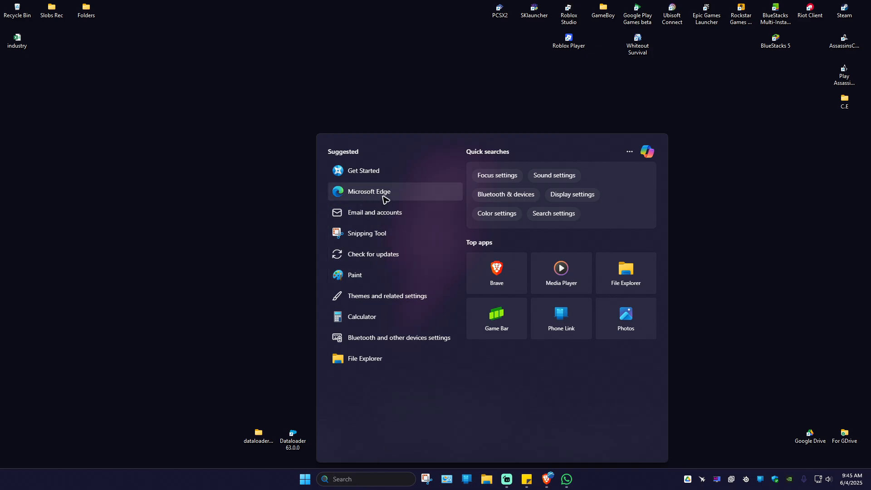
# Step: Launch Edge and go to the Microsoft 365 Copilot login site at office.com
pyautogui.click(369, 191)
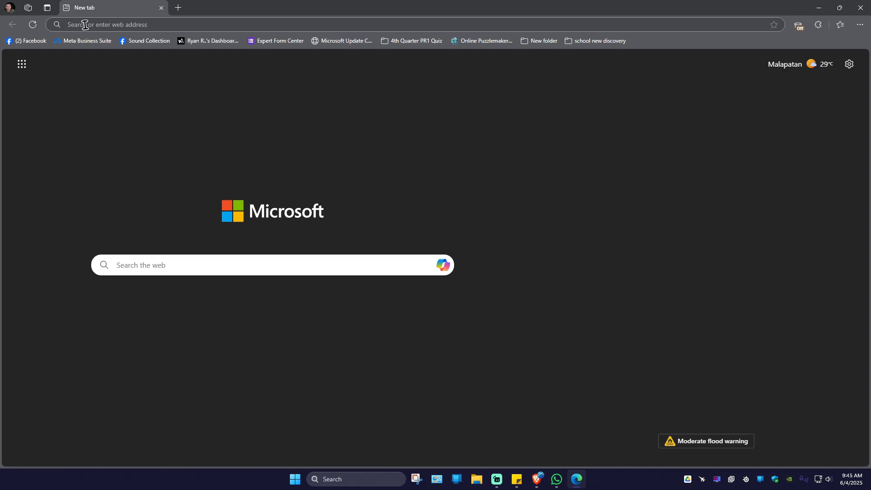
pyautogui.write('office.com')
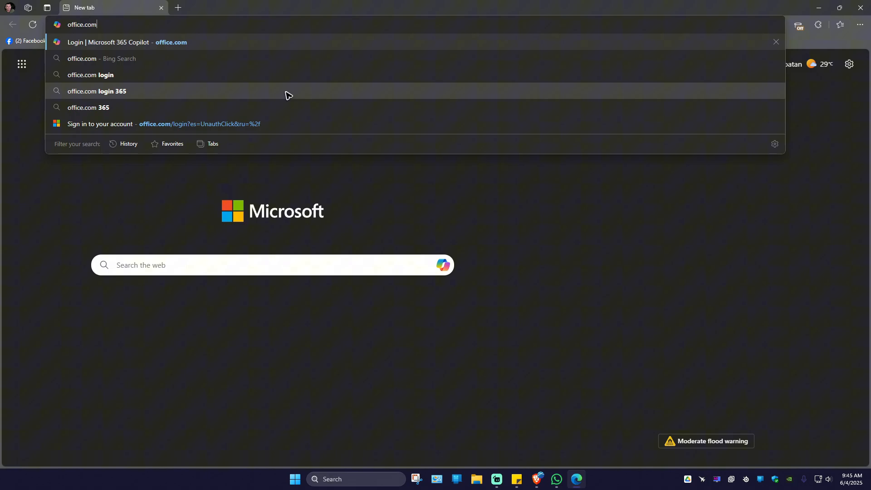
pyautogui.click(126, 43)
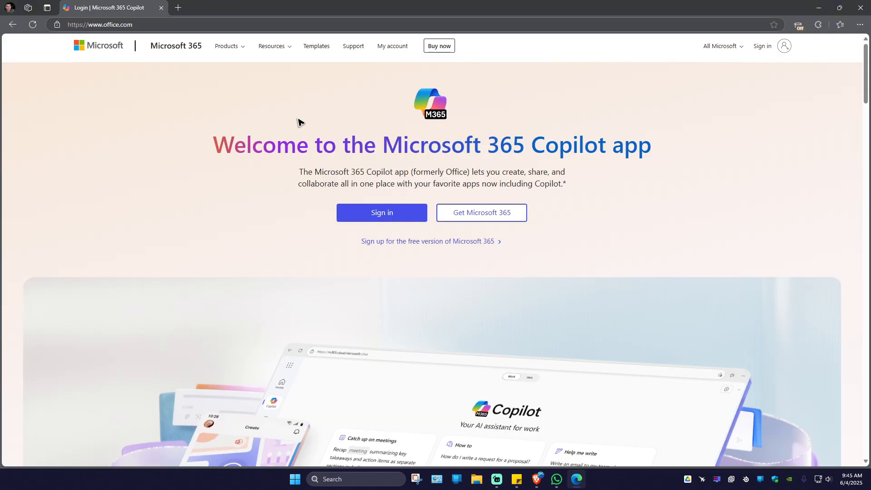
# Step: Sign in to Microsoft 365 and open Lists from the More apps launcher
pyautogui.click(381, 213)
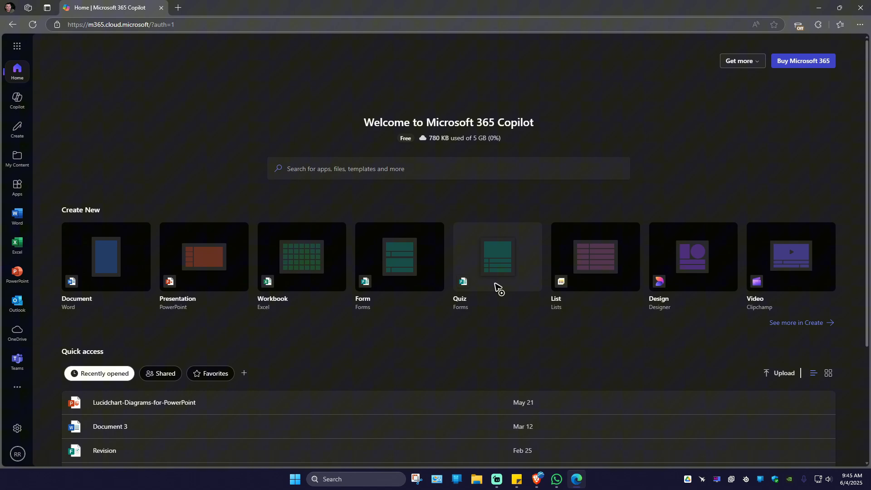
pyautogui.moveTo(419, 349)
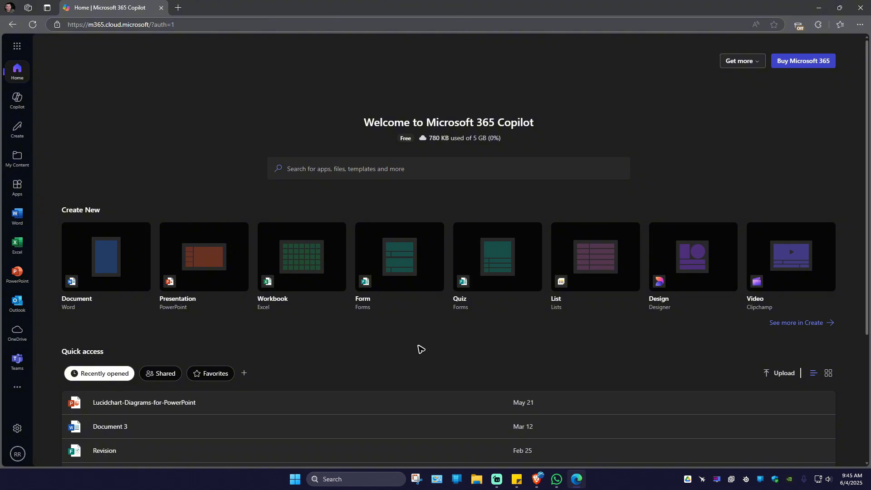
pyautogui.moveTo(578, 262)
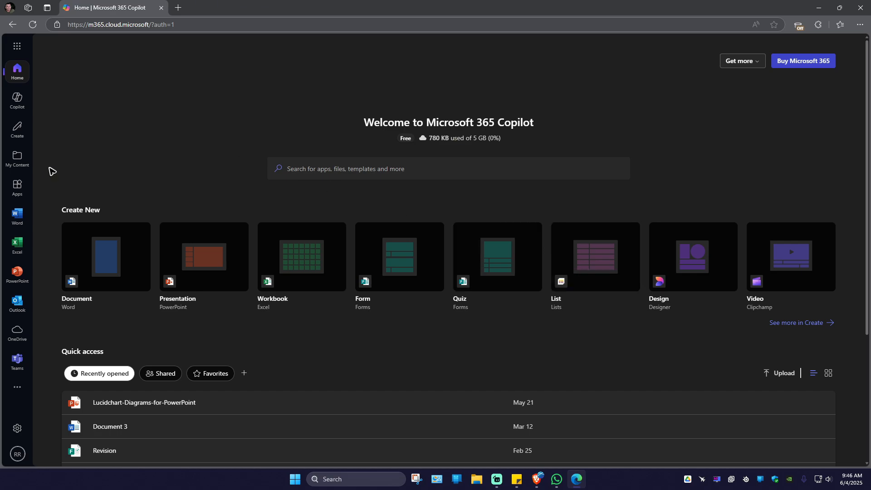
pyautogui.click(17, 46)
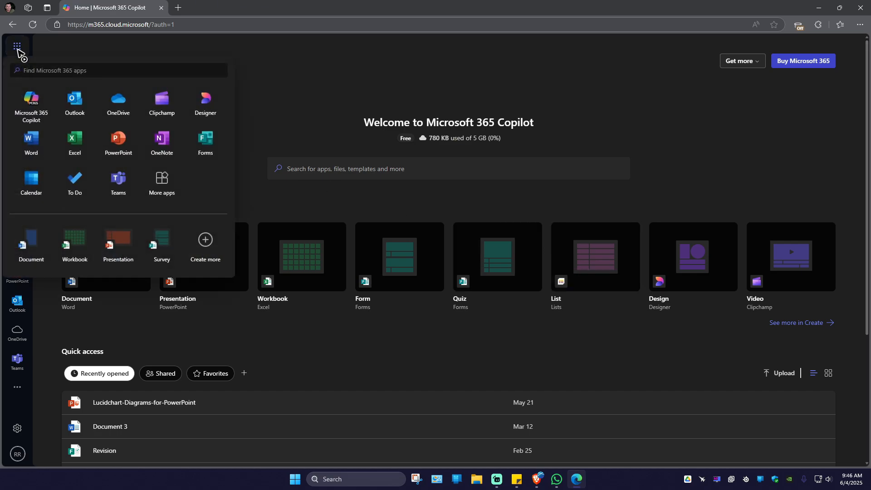
pyautogui.click(111, 71)
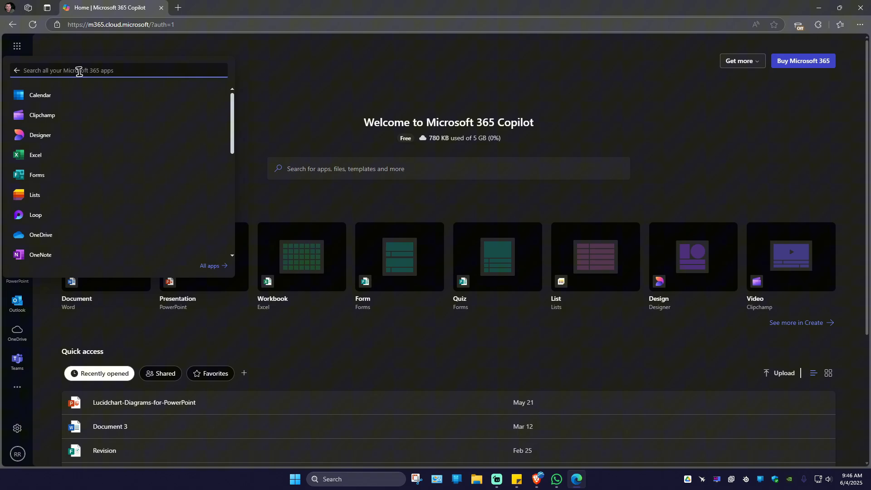
pyautogui.click(34, 197)
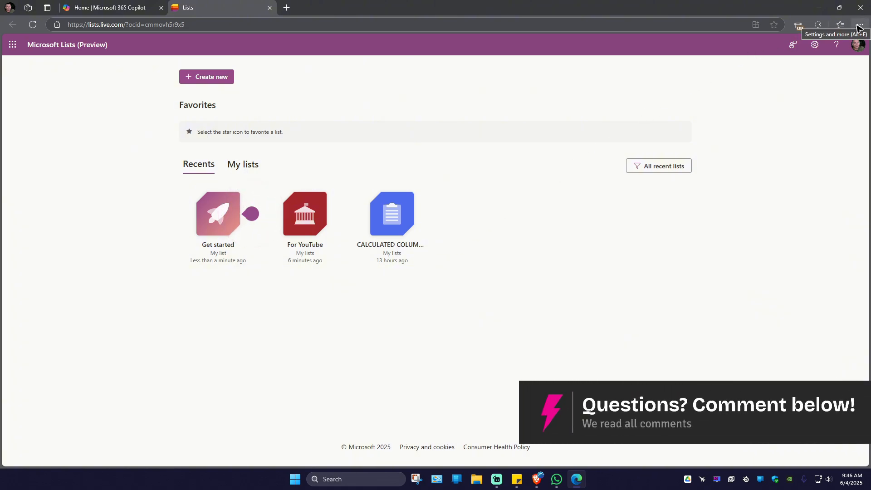
# Step: Install Microsoft Lists (Preview) as an app from Edge's Apps menu and confirm
pyautogui.click(861, 25)
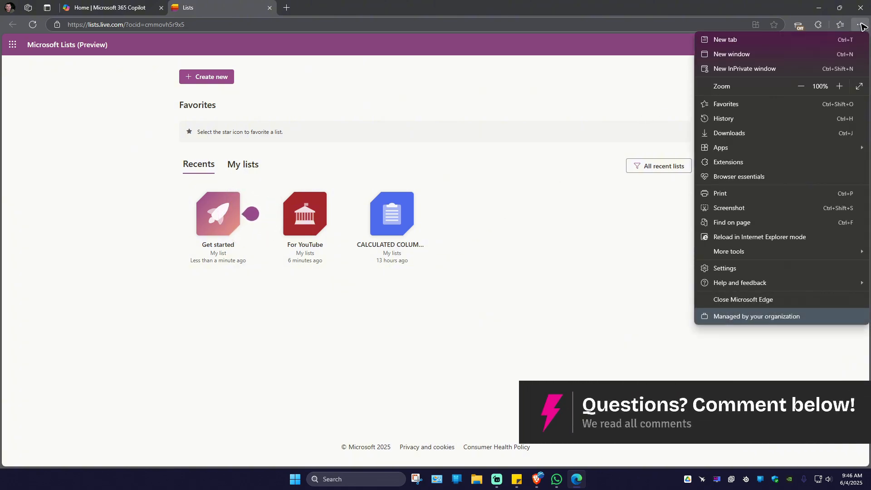
pyautogui.moveTo(721, 147)
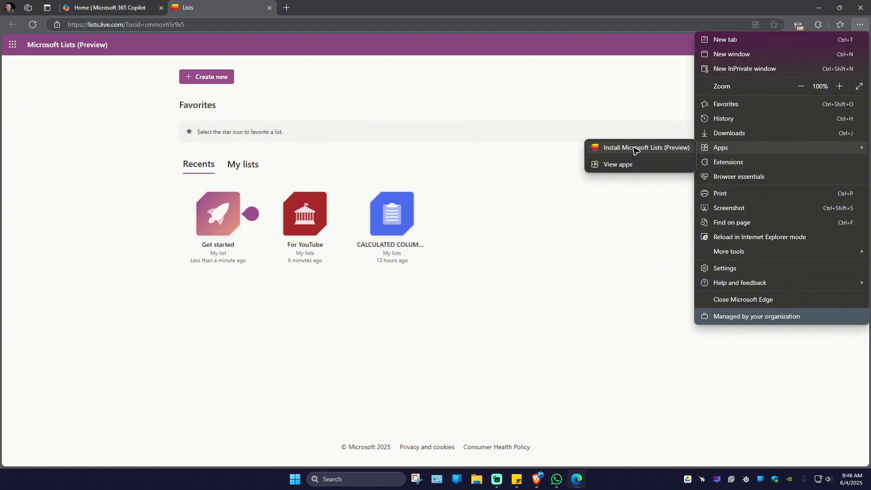
pyautogui.click(646, 148)
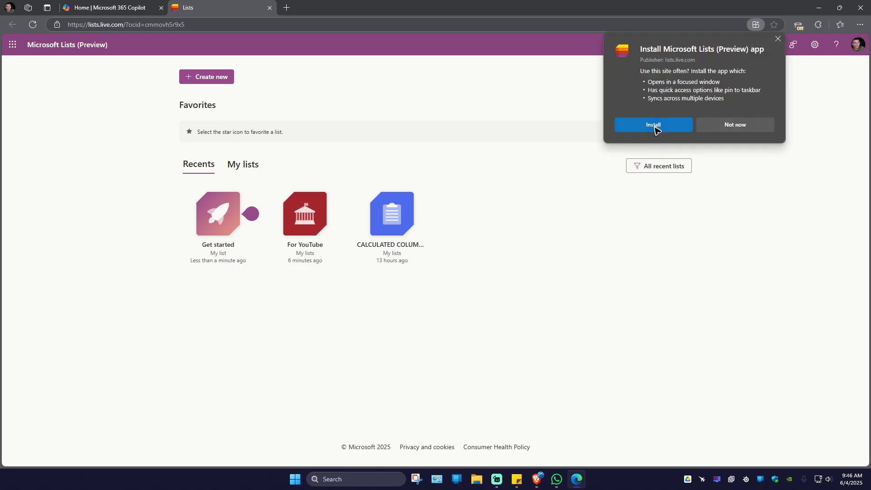
pyautogui.click(654, 124)
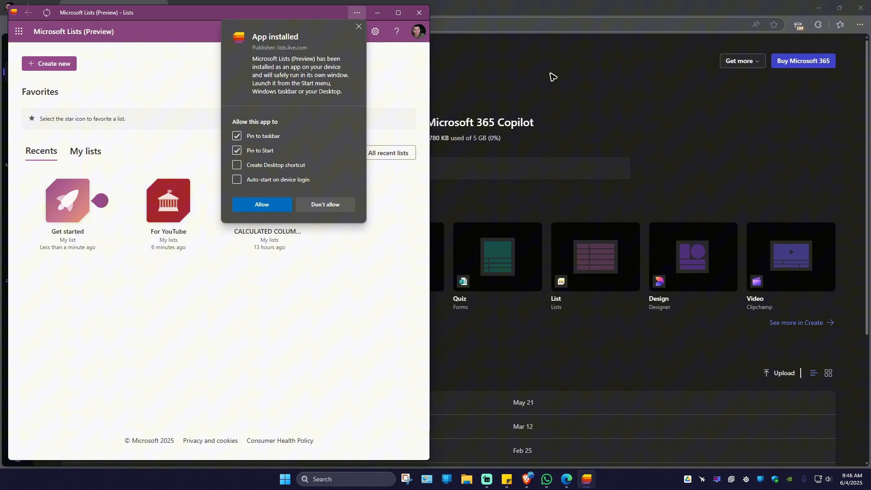
pyautogui.moveTo(222, 69)
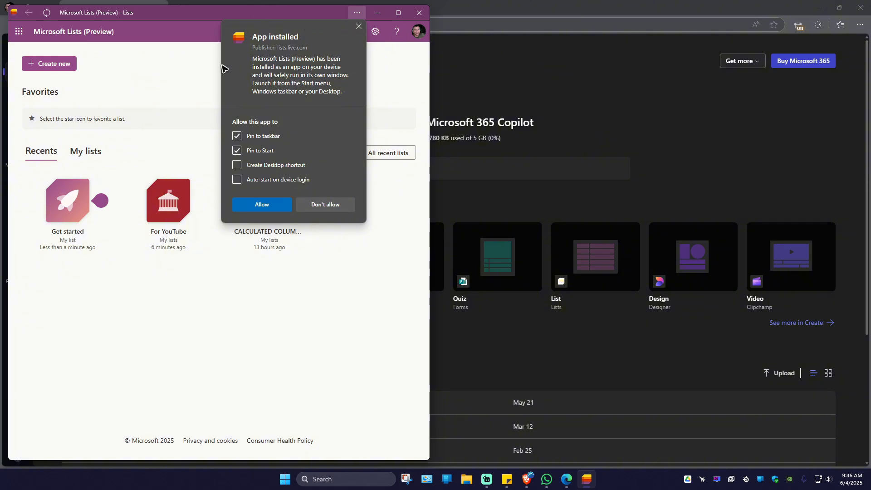
pyautogui.moveTo(805, 4)
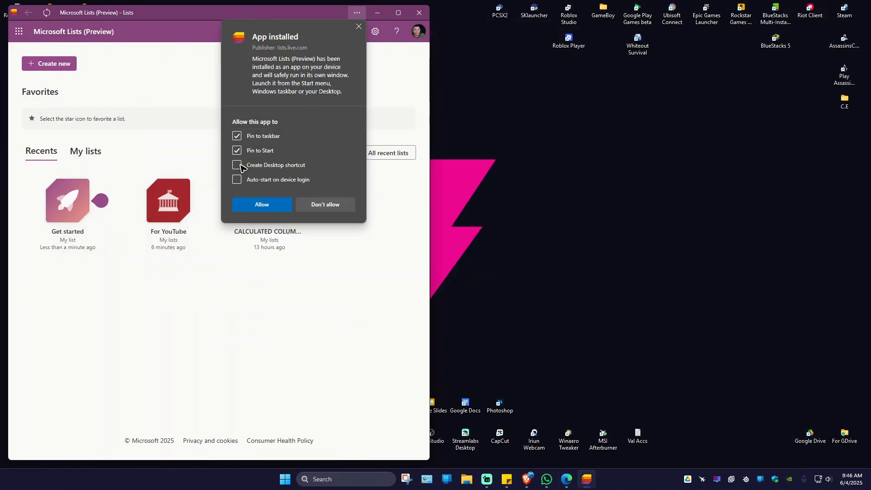
# Step: Tick Create Desktop shortcut and Auto-start on device login, then allow the app permissions
pyautogui.click(237, 166)
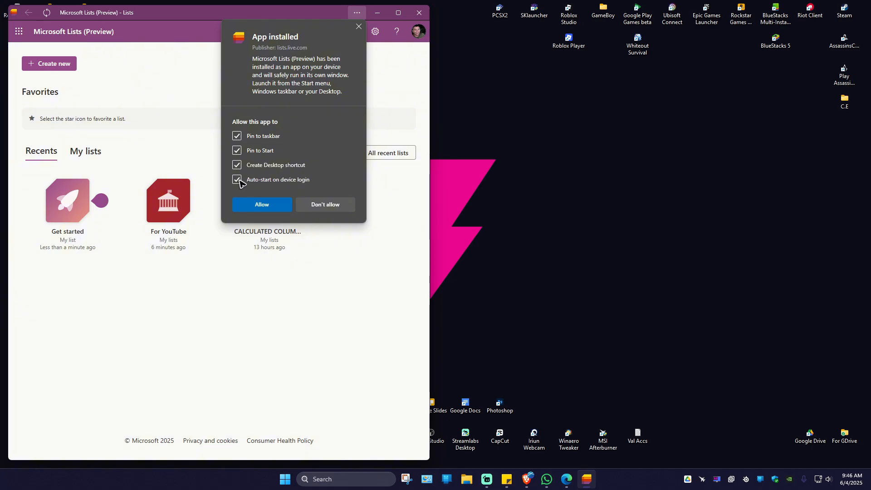
pyautogui.click(262, 204)
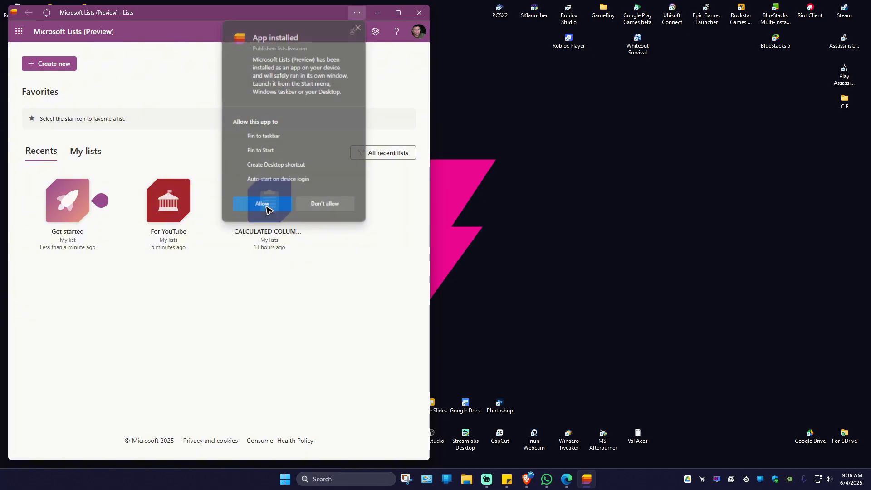
pyautogui.click(261, 203)
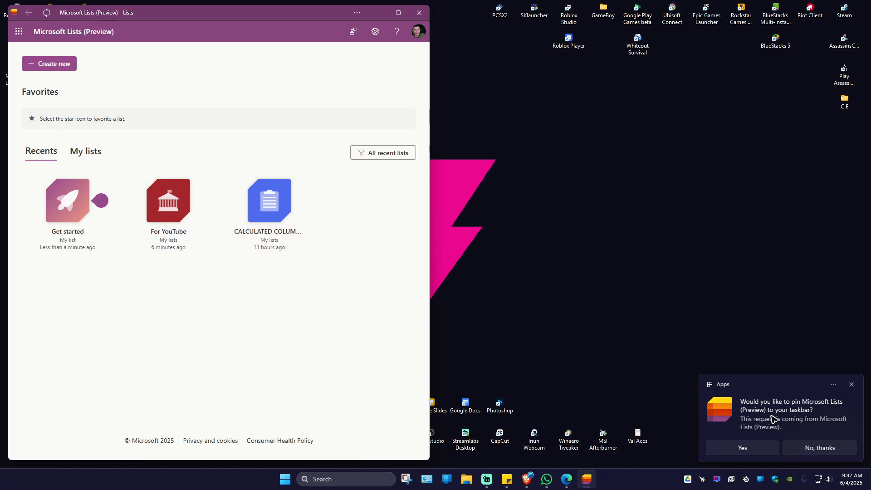
pyautogui.moveTo(721, 420)
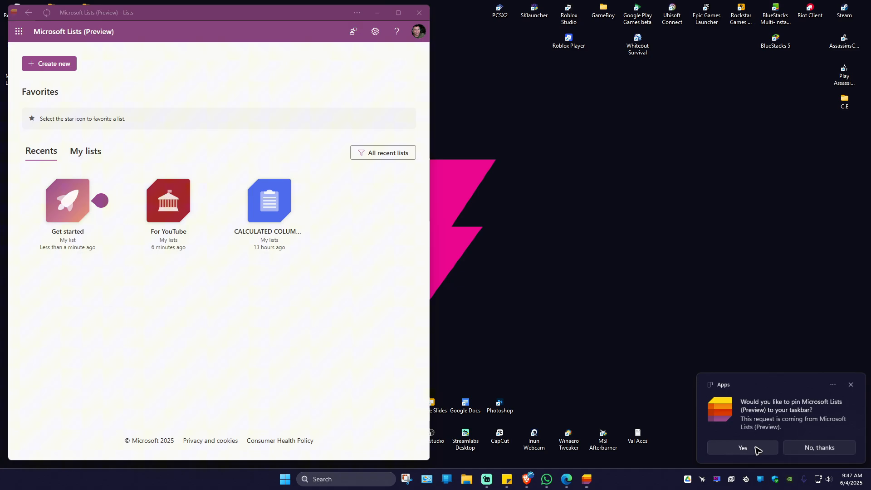
# Step: Agree to pin Lists to the taskbar and close the Lists app window
pyautogui.click(741, 447)
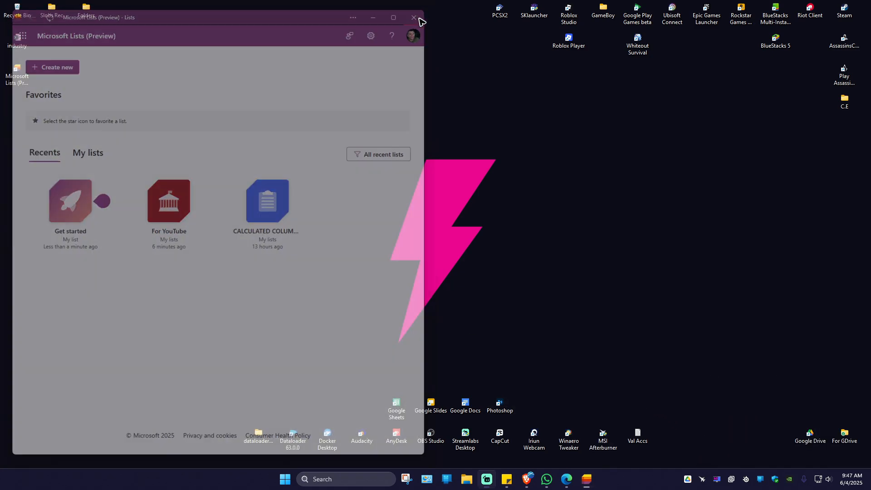
pyautogui.click(414, 17)
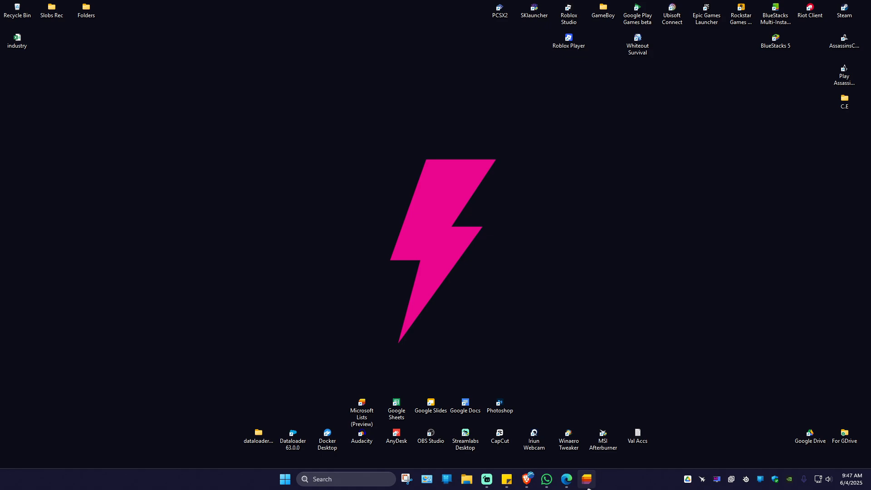
# Step: Launch Lists from its desktop shortcut, maximize it and show My lists
pyautogui.doubleClick(361, 402)
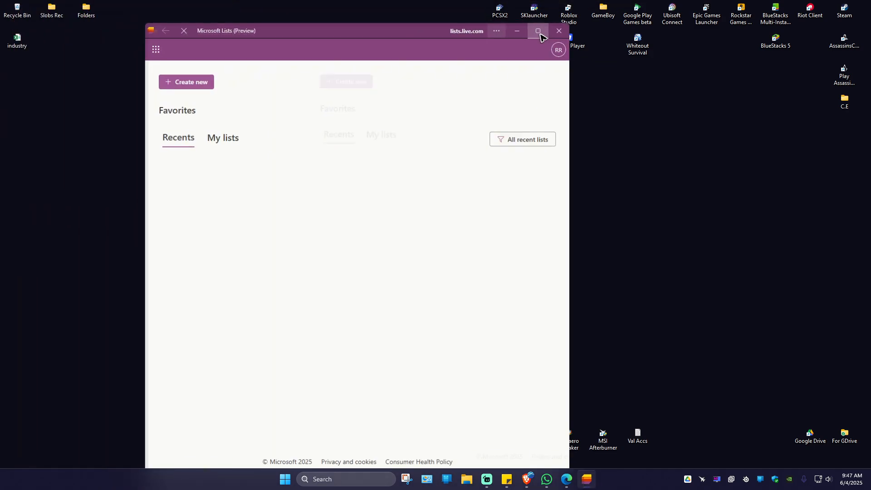
pyautogui.click(537, 31)
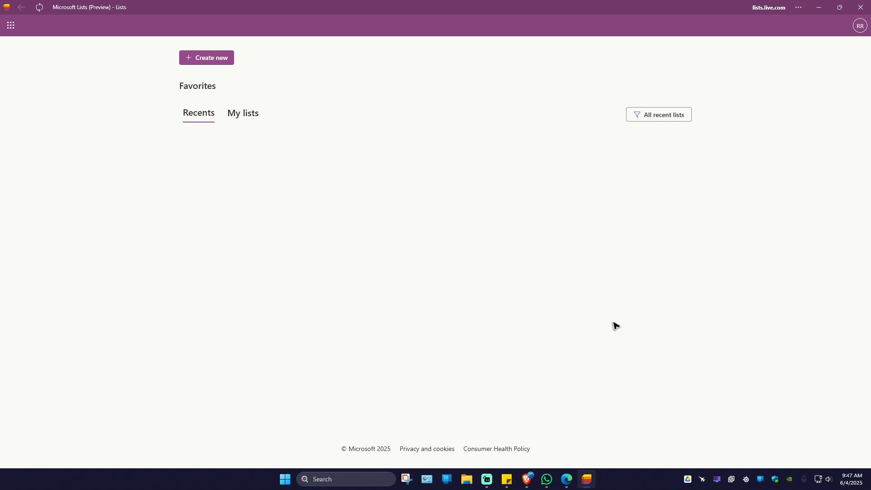
pyautogui.click(244, 113)
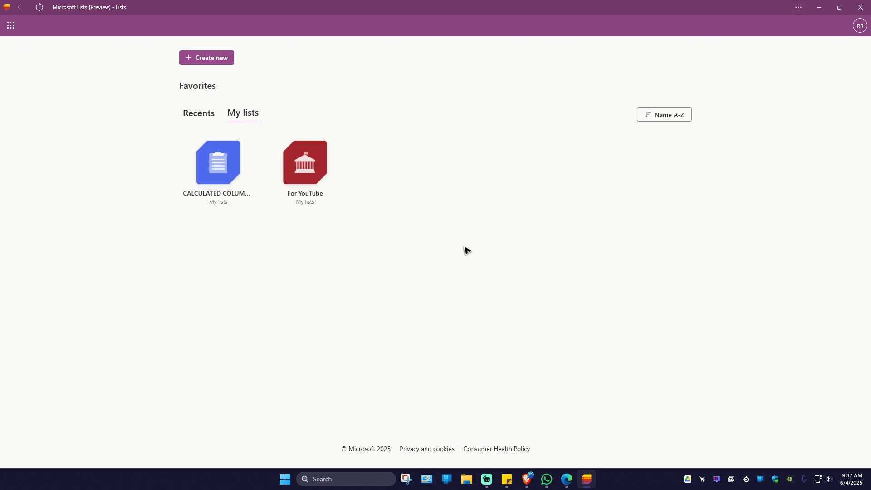